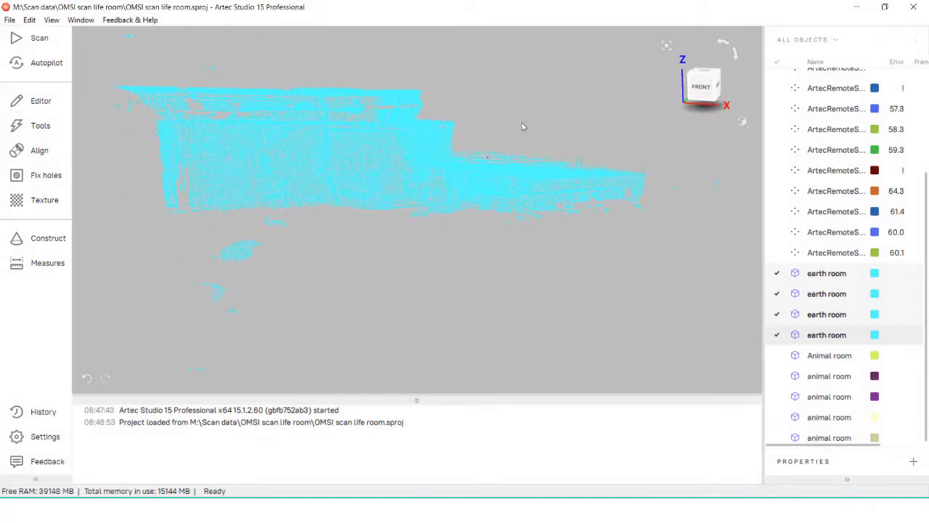
- Finish the distance measurement on the cave tunnel scan and clear the measured points
drag(521, 127, 348, 225)
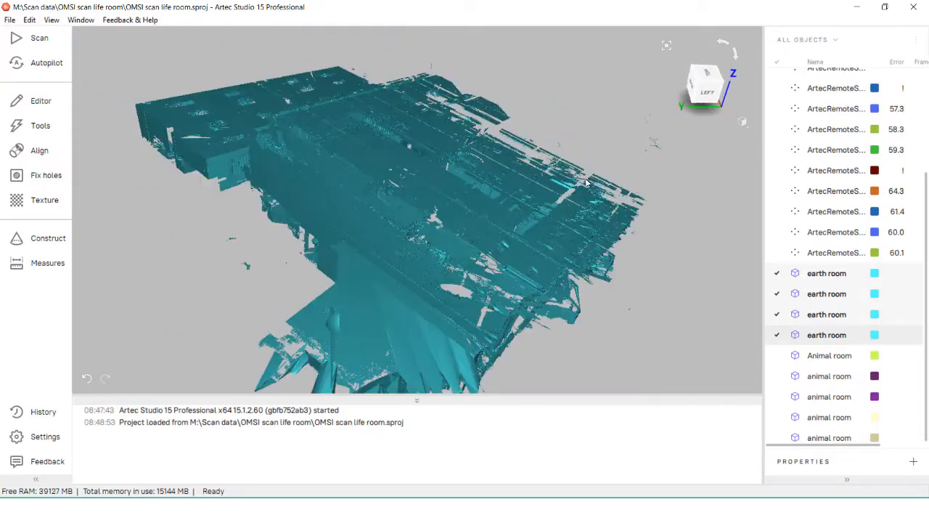
click(743, 121)
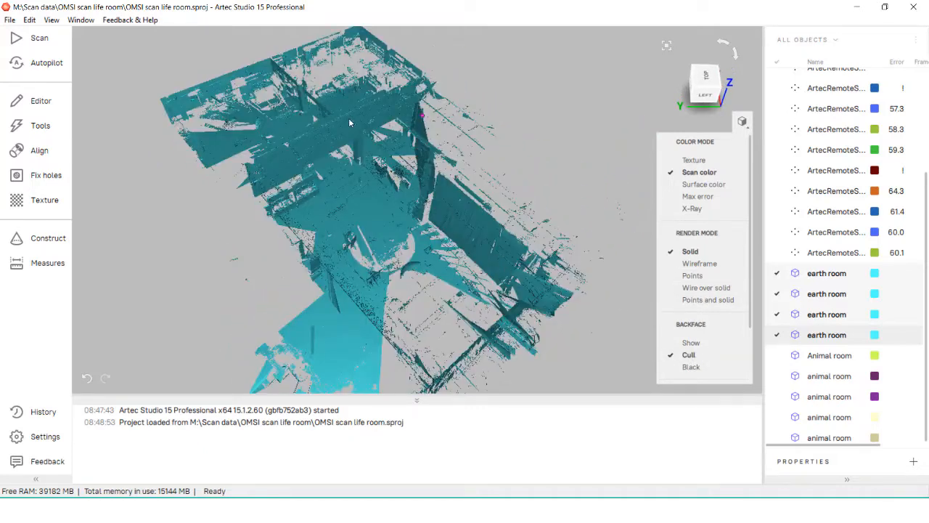
drag(348, 121, 457, 250)
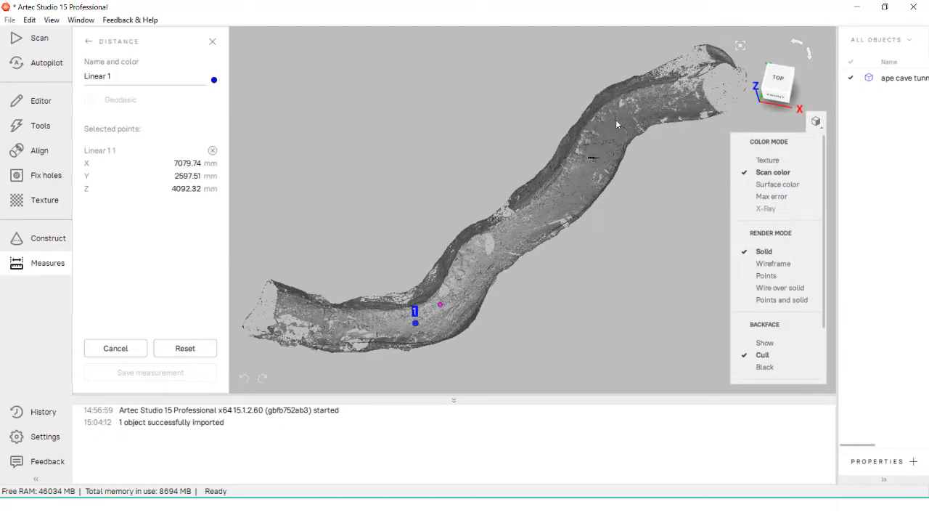
click(616, 135)
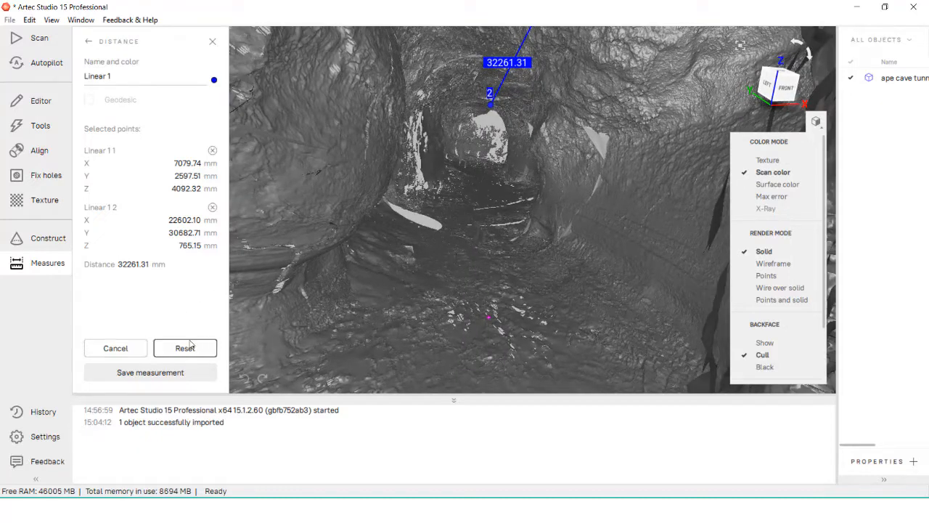
click(184, 348)
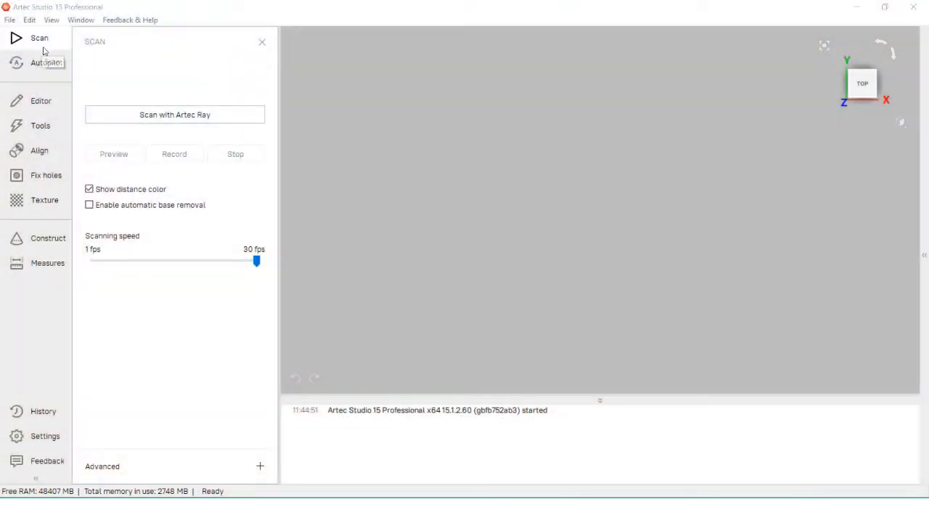
- Start 'Scan with Artec Ray' to reach the density, range and target detection setup
click(262, 41)
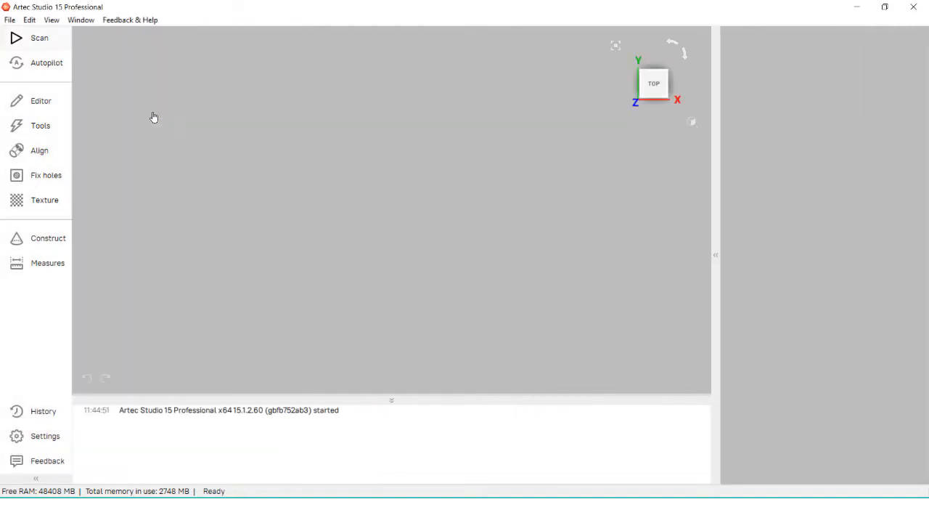
click(39, 38)
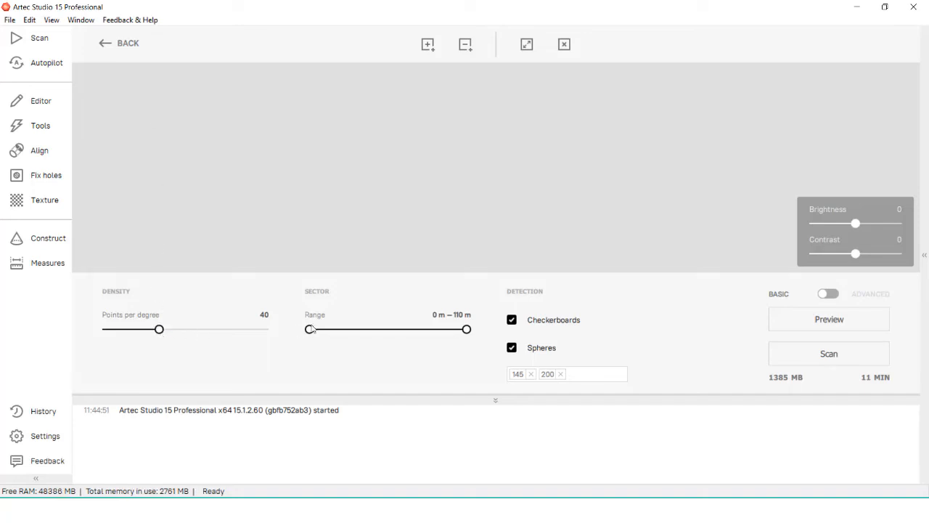
- Disable Checkerboards and Spheres detection, switch to Advanced settings and capture a Preview panorama
click(512, 320)
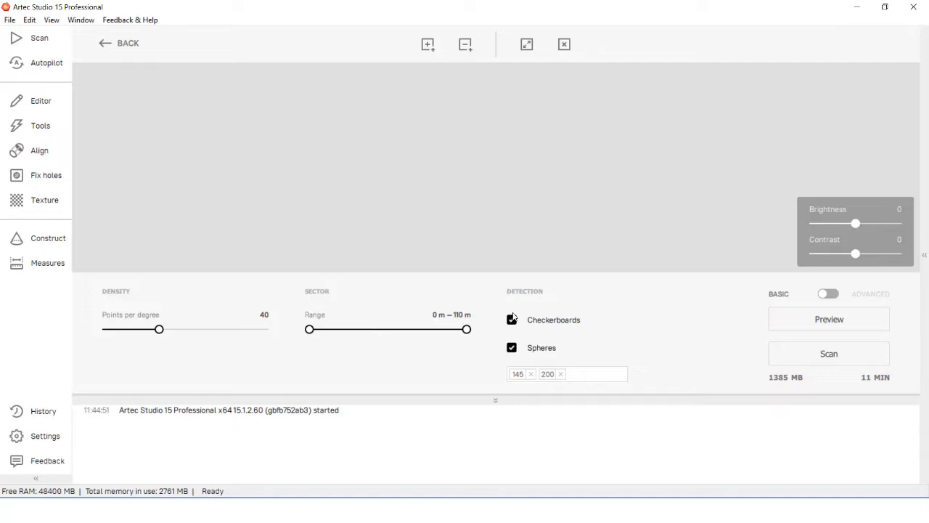
click(512, 319)
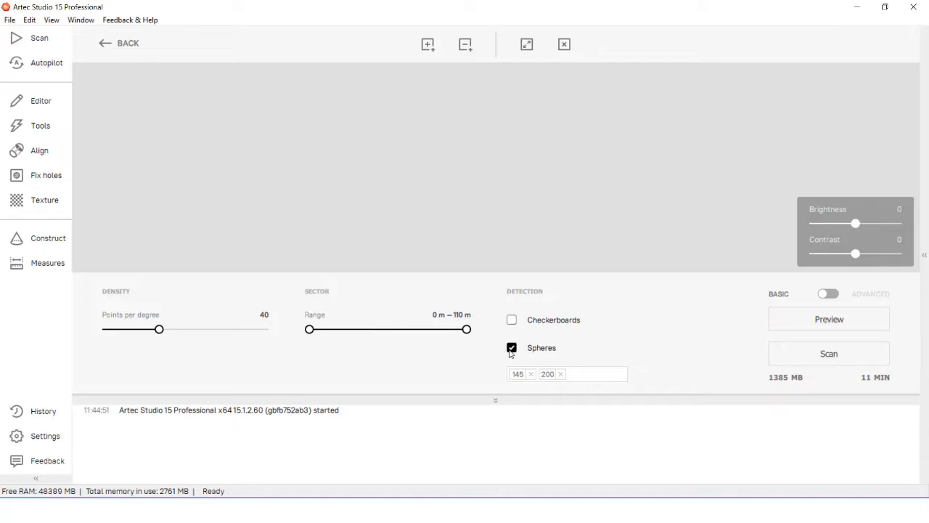
click(512, 347)
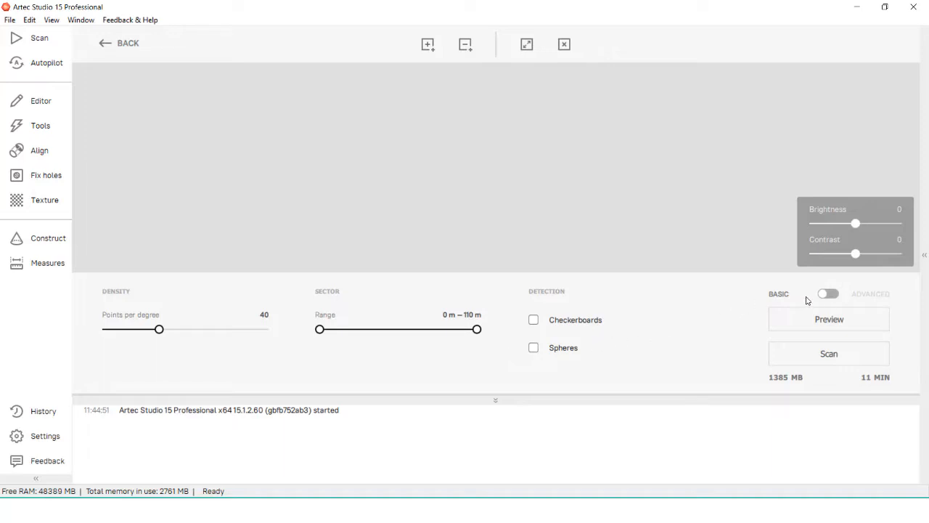
click(829, 293)
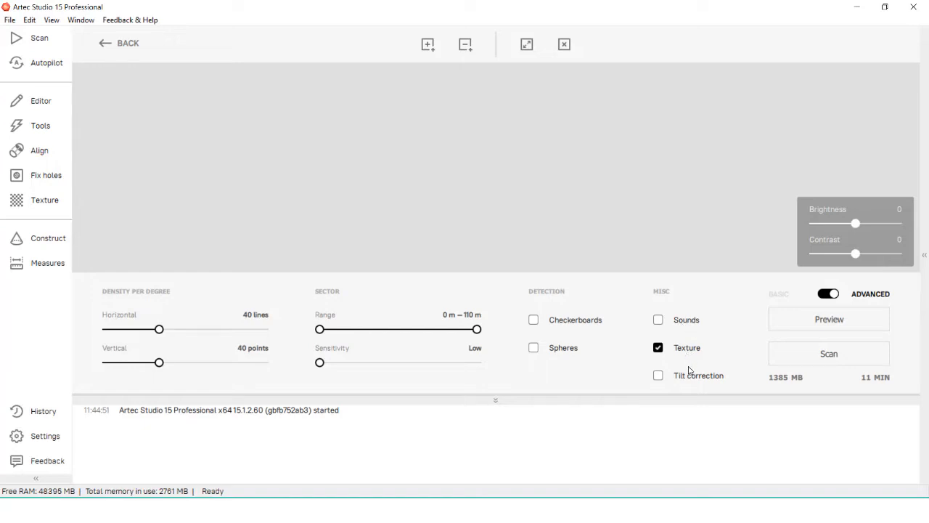
mouse_move(690, 370)
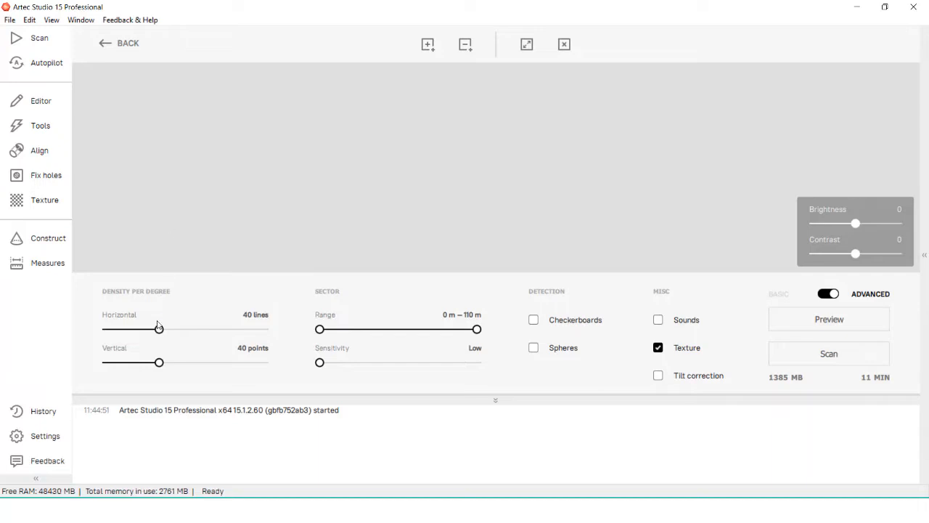
mouse_move(169, 226)
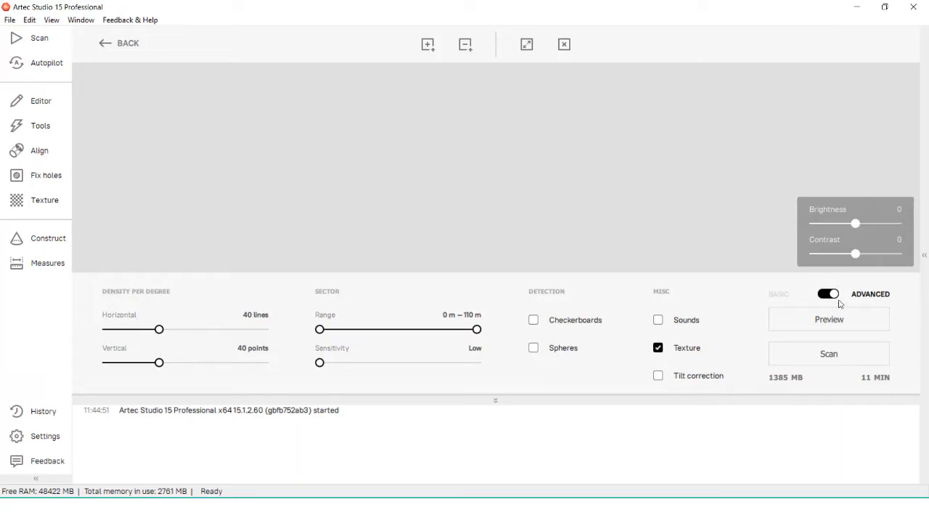
click(829, 353)
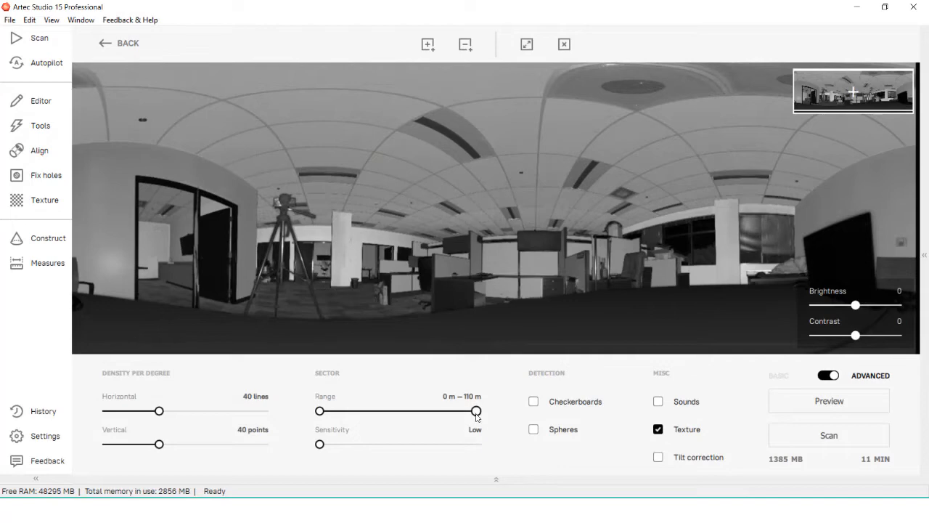
- Limit maximum range to 19 m and raise horizontal and vertical density to 50 lines per degree
drag(476, 411, 351, 411)
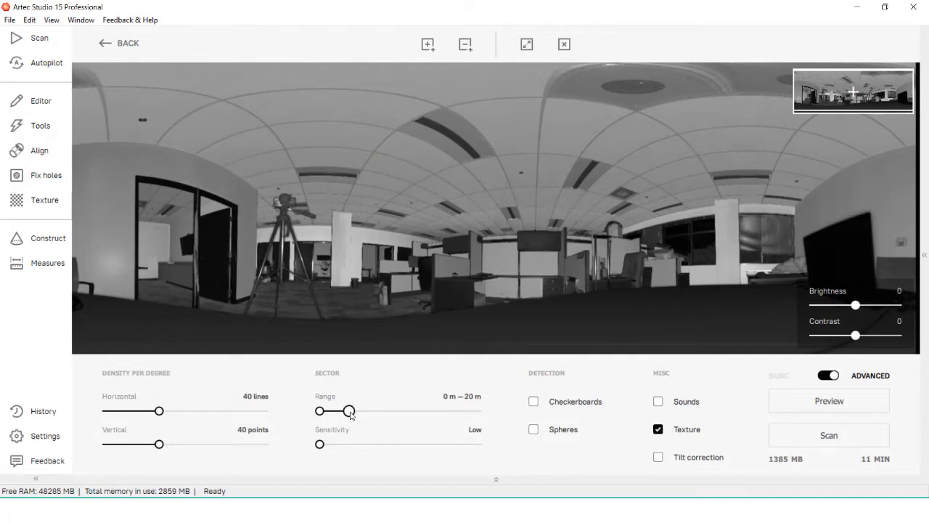
drag(350, 411, 345, 411)
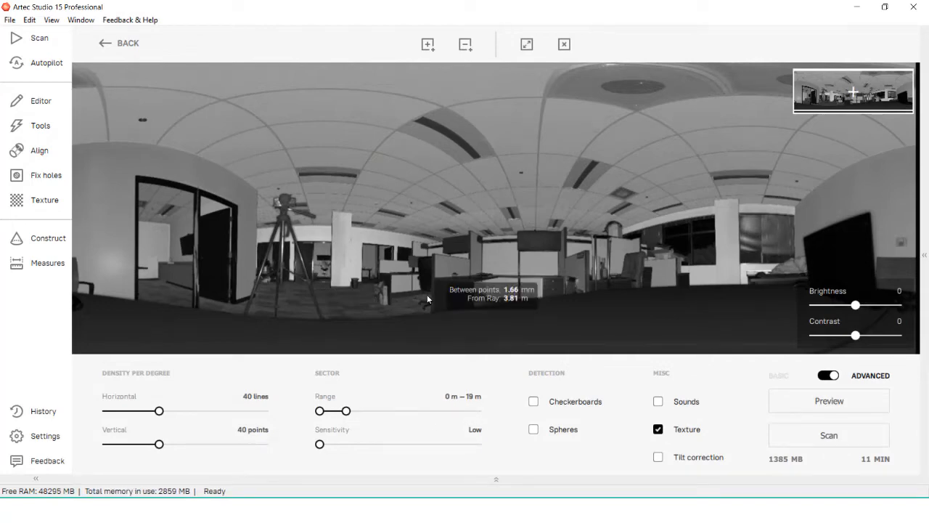
mouse_move(158, 242)
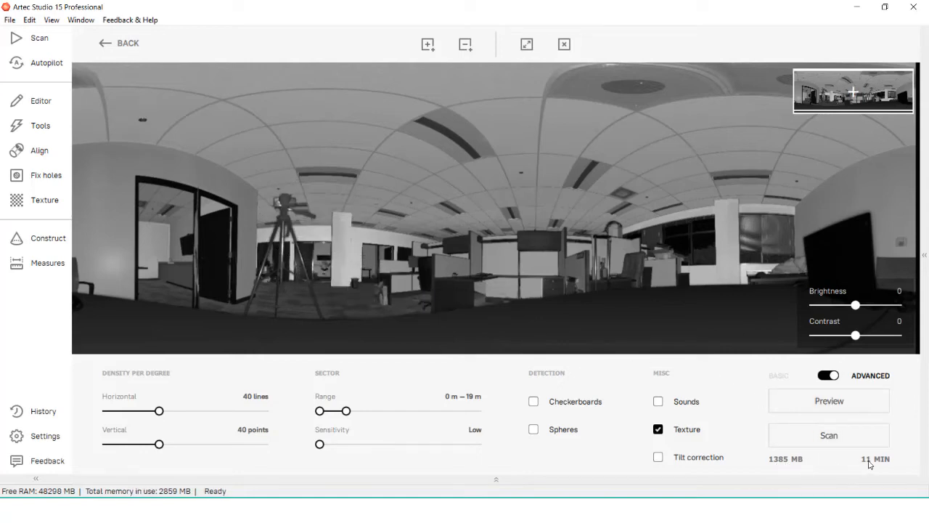
drag(158, 410, 173, 411)
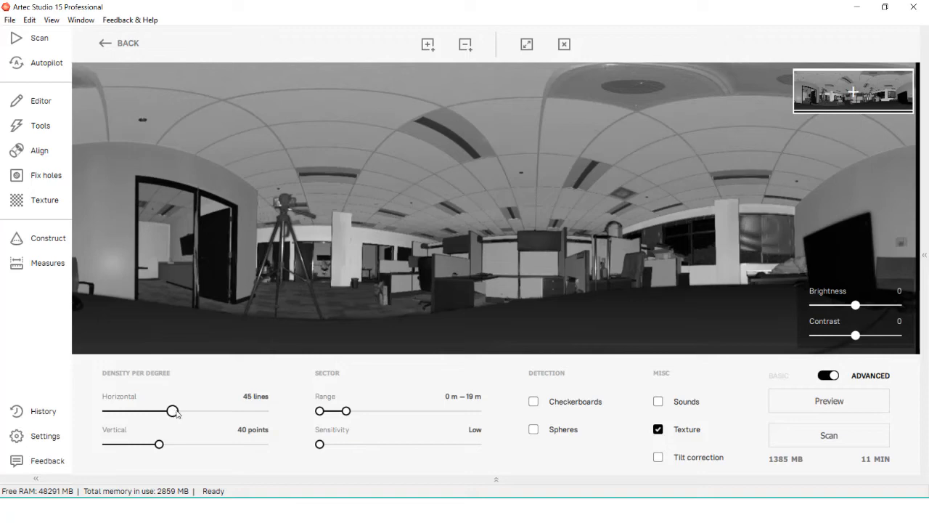
drag(172, 410, 185, 410)
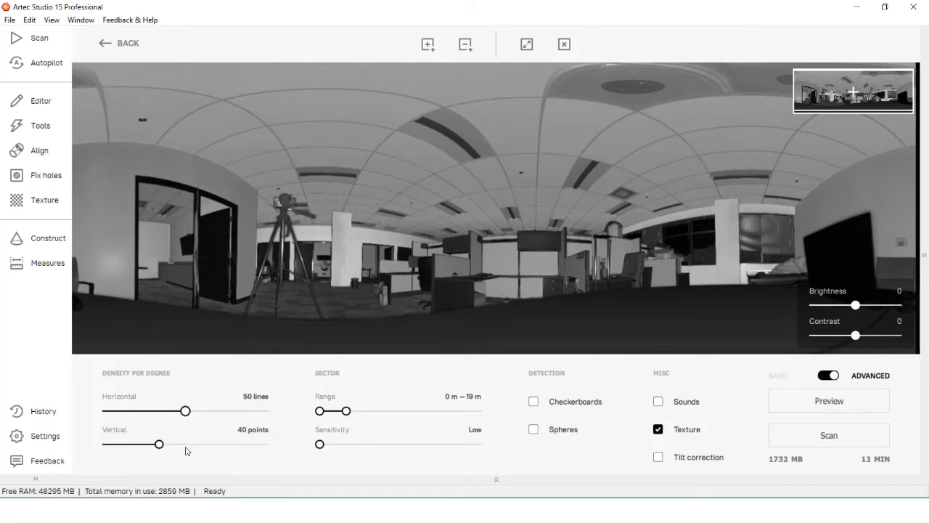
drag(158, 443, 186, 443)
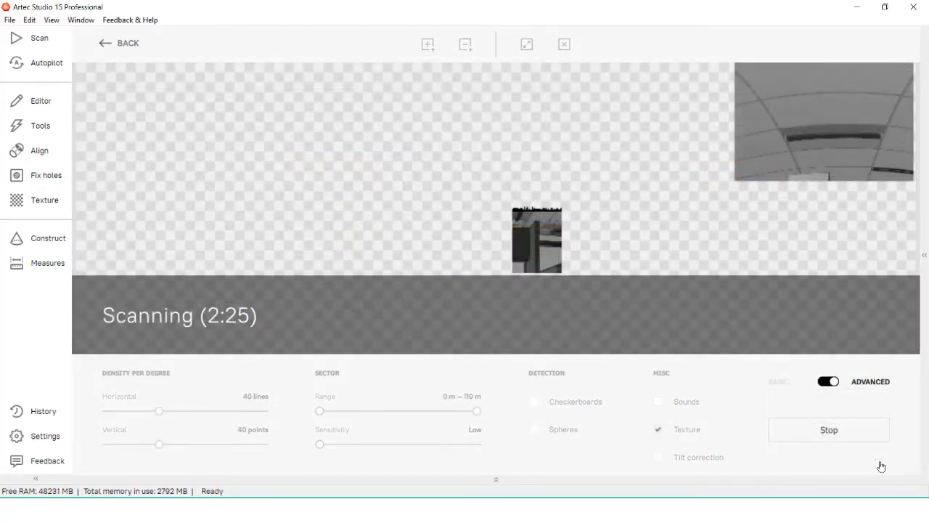
- Import the finished capture as Ray Scan 1, accepting the scanner type change to Artec Ray
click(829, 430)
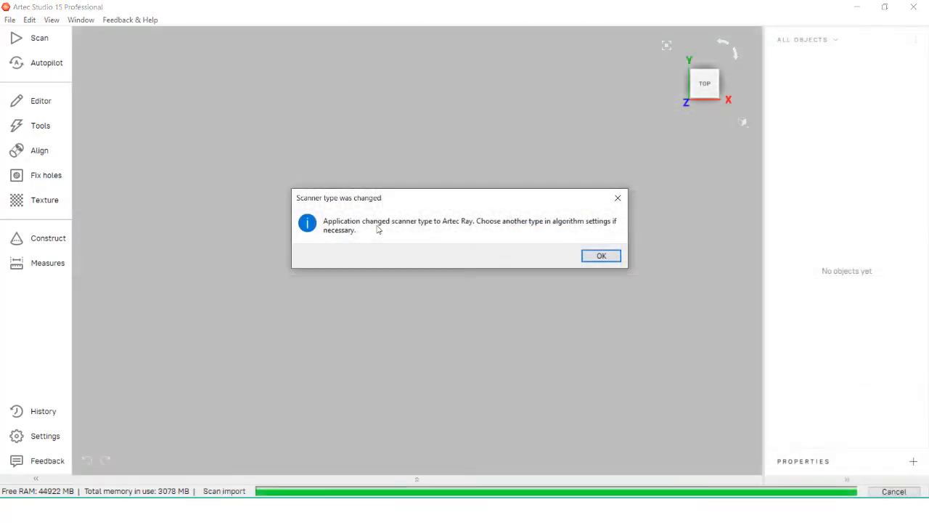
click(601, 255)
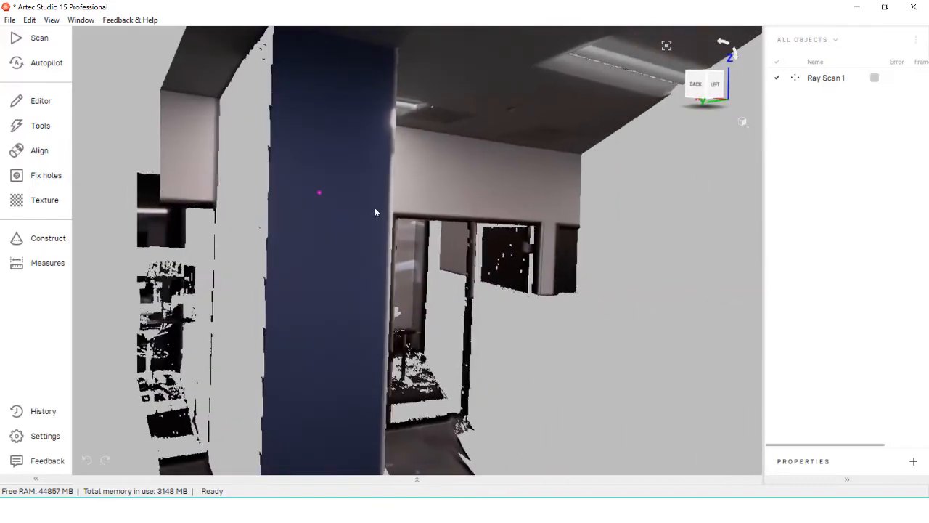
- Set Ray Scan 1's Color Mode to Scan color in the 3D view display settings
click(743, 121)
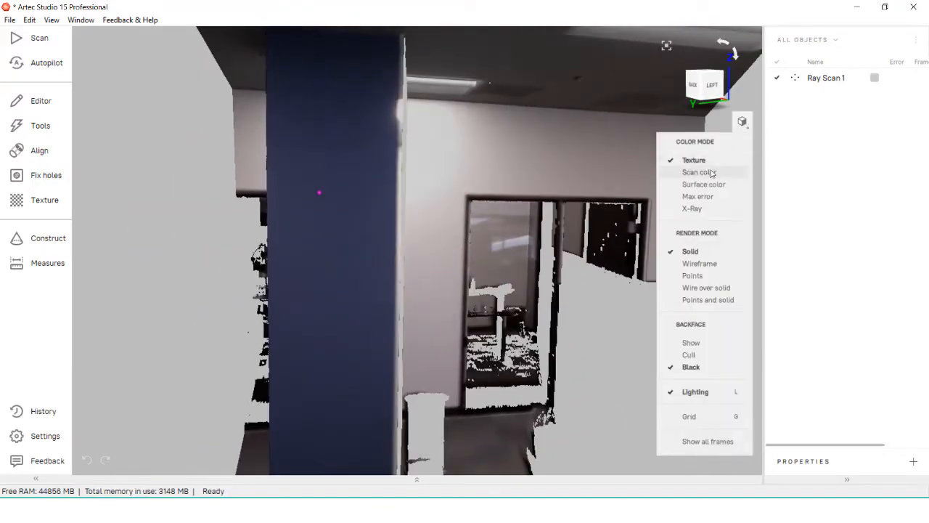
click(699, 172)
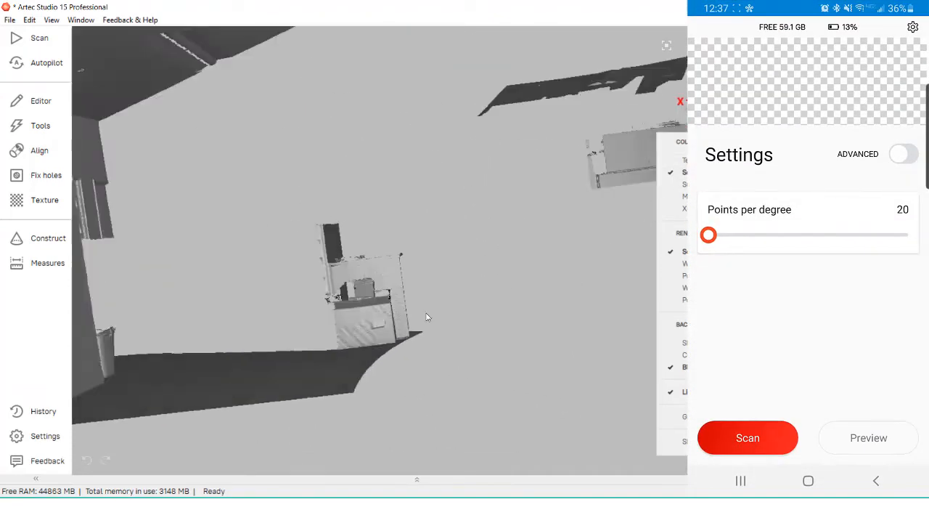
click(903, 153)
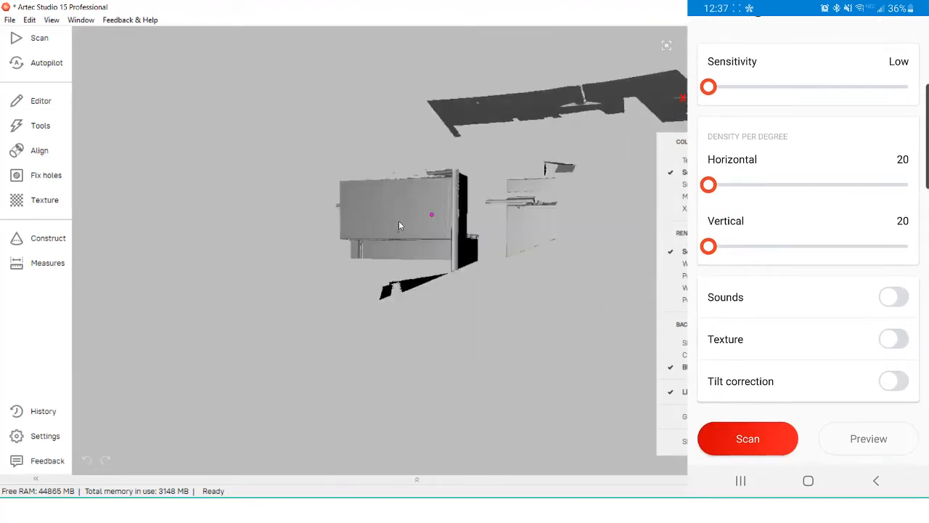
click(868, 439)
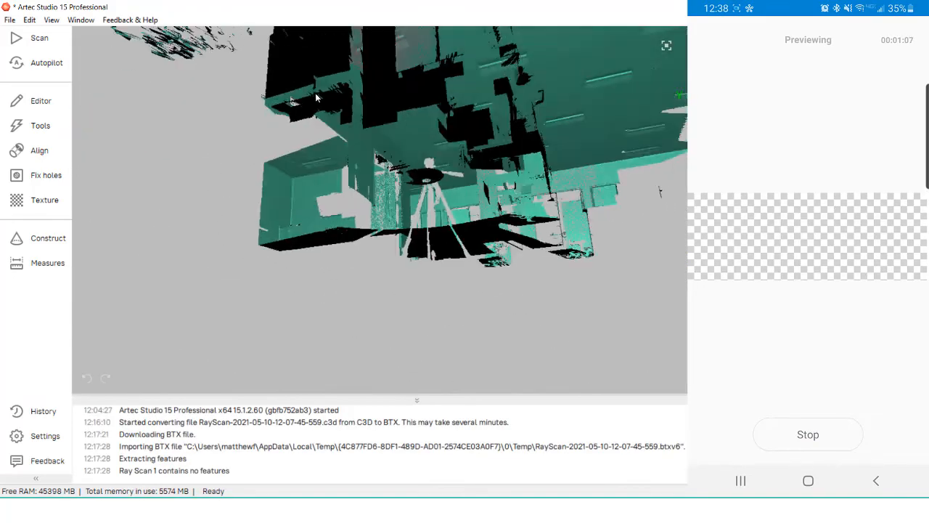
drag(316, 98, 432, 156)
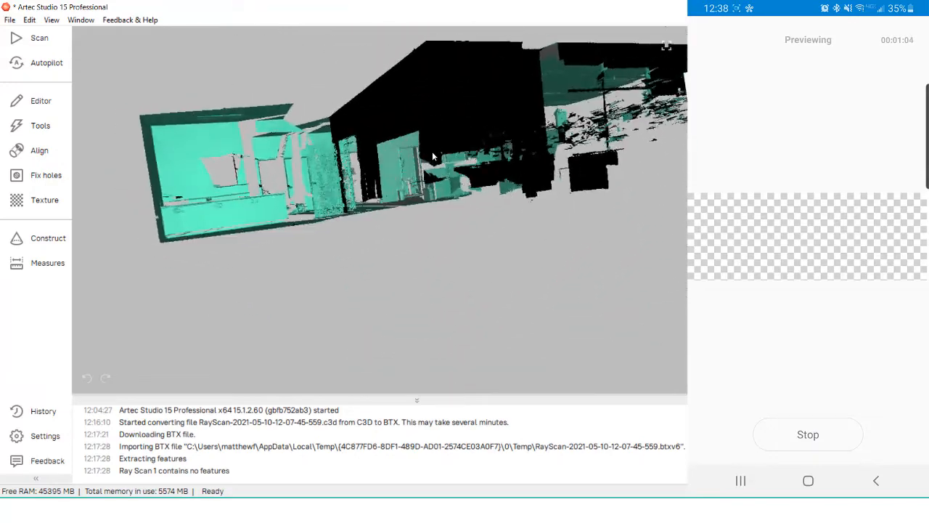